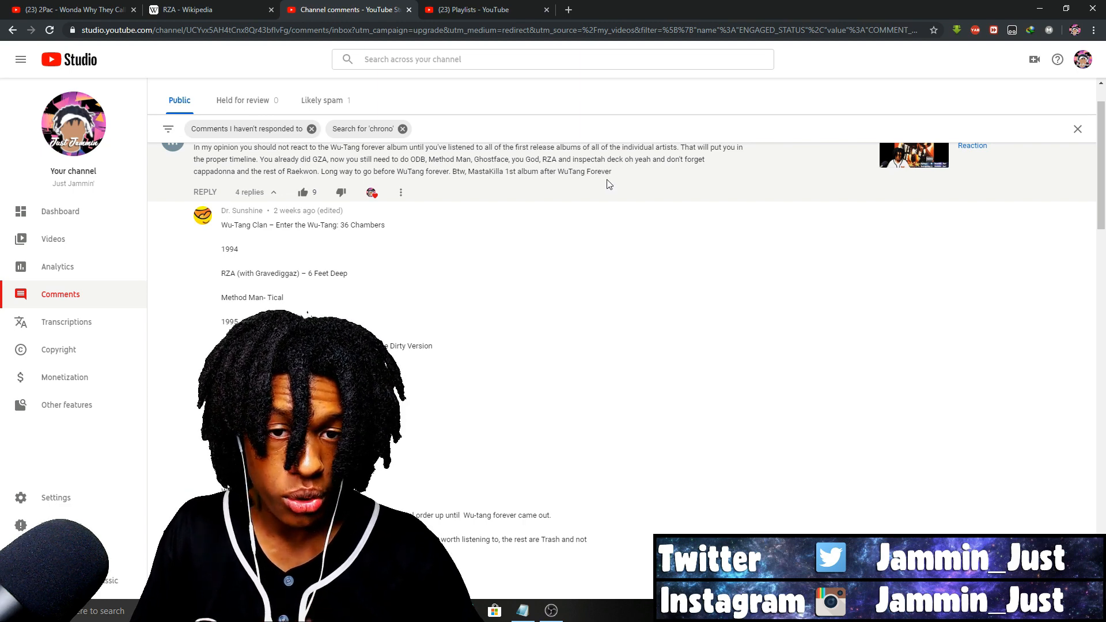
pyautogui.moveTo(615, 176)
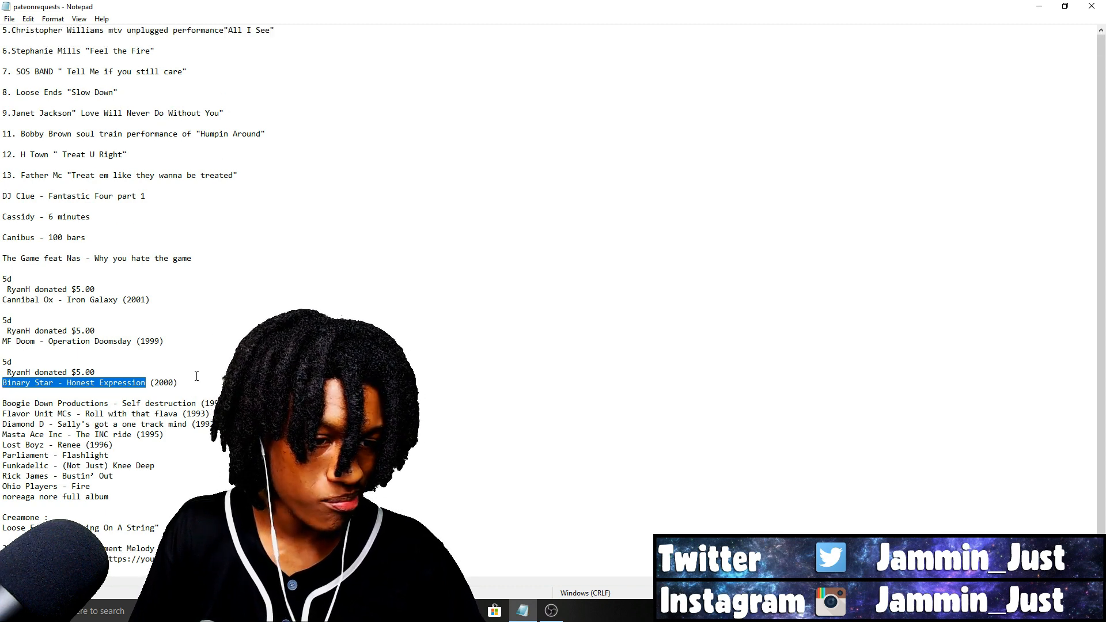
# Step: Scroll through the pateonrequests song list before returning to the Wu-Tang comment thread
pyautogui.scroll(-3)
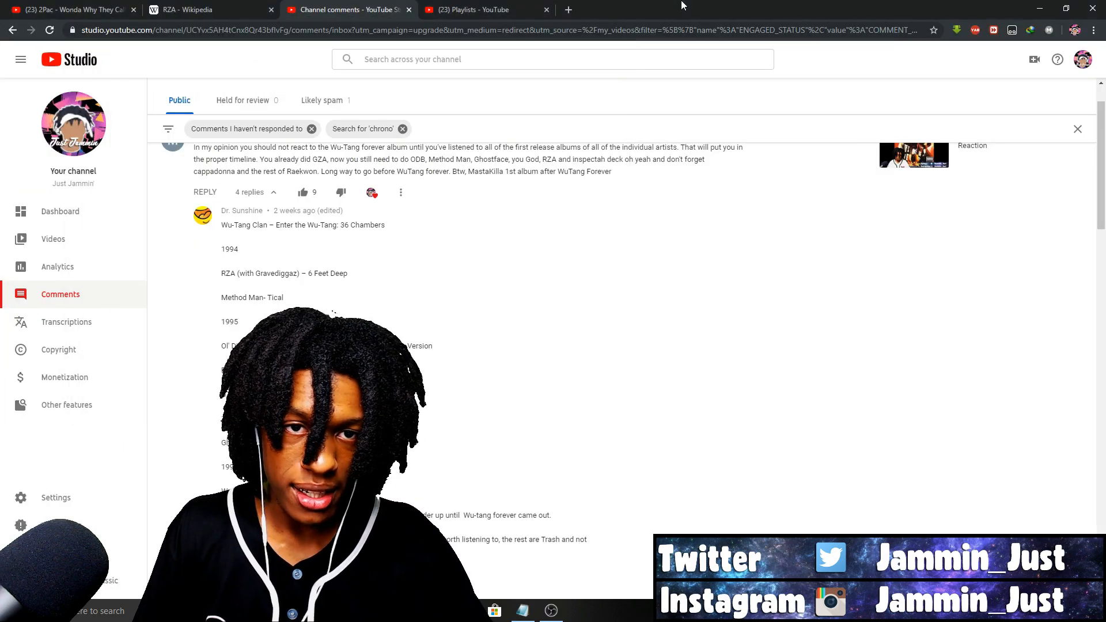
pyautogui.click(521, 611)
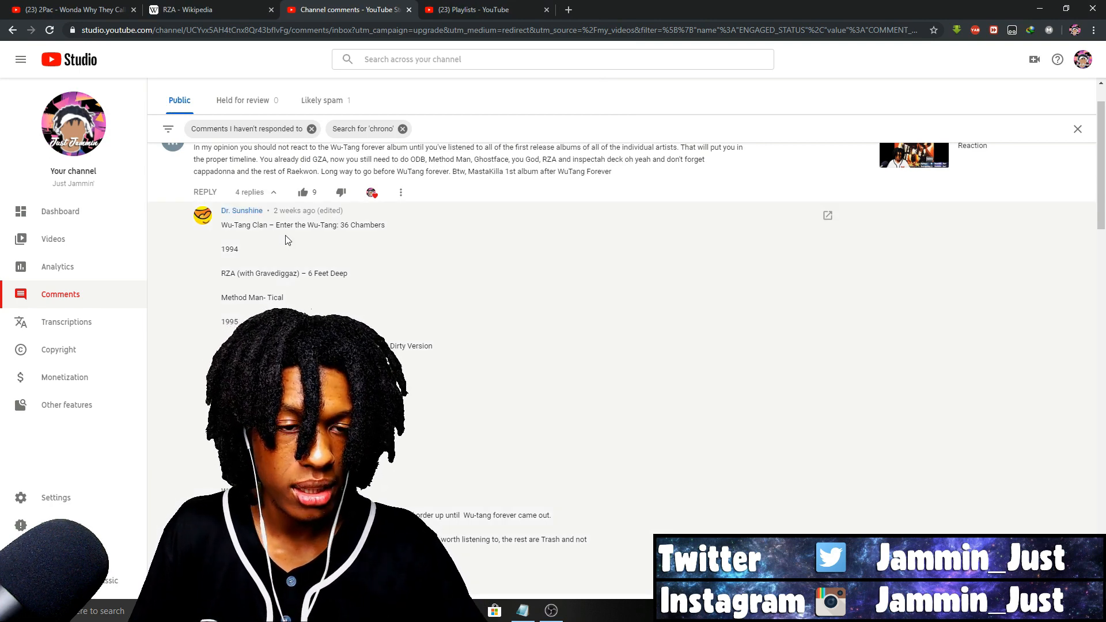
pyautogui.moveTo(320, 260)
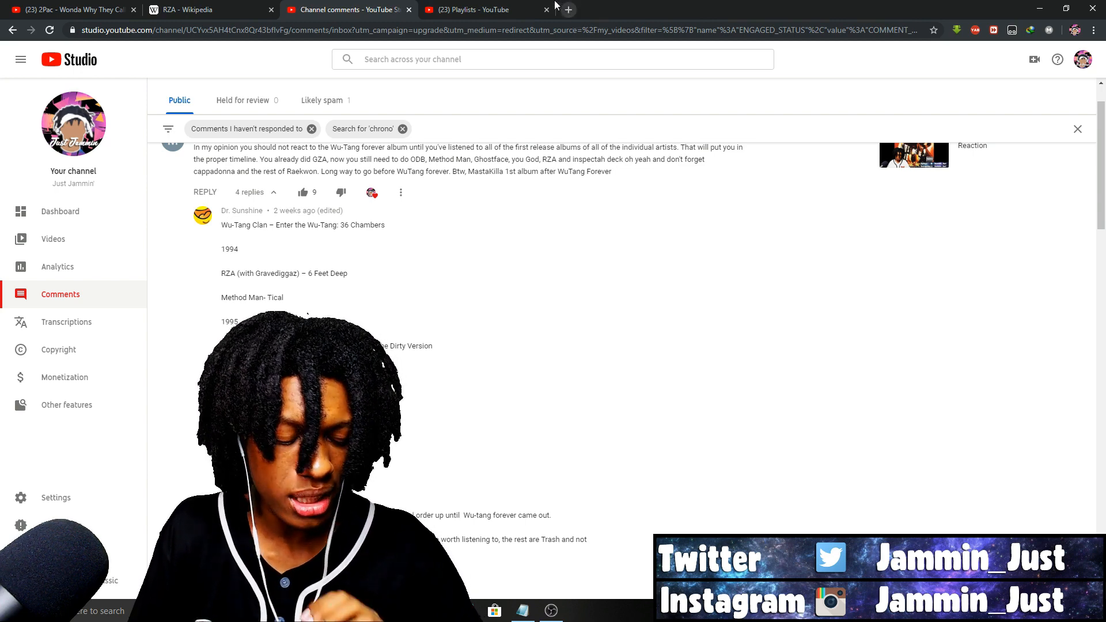
pyautogui.moveTo(469, 9)
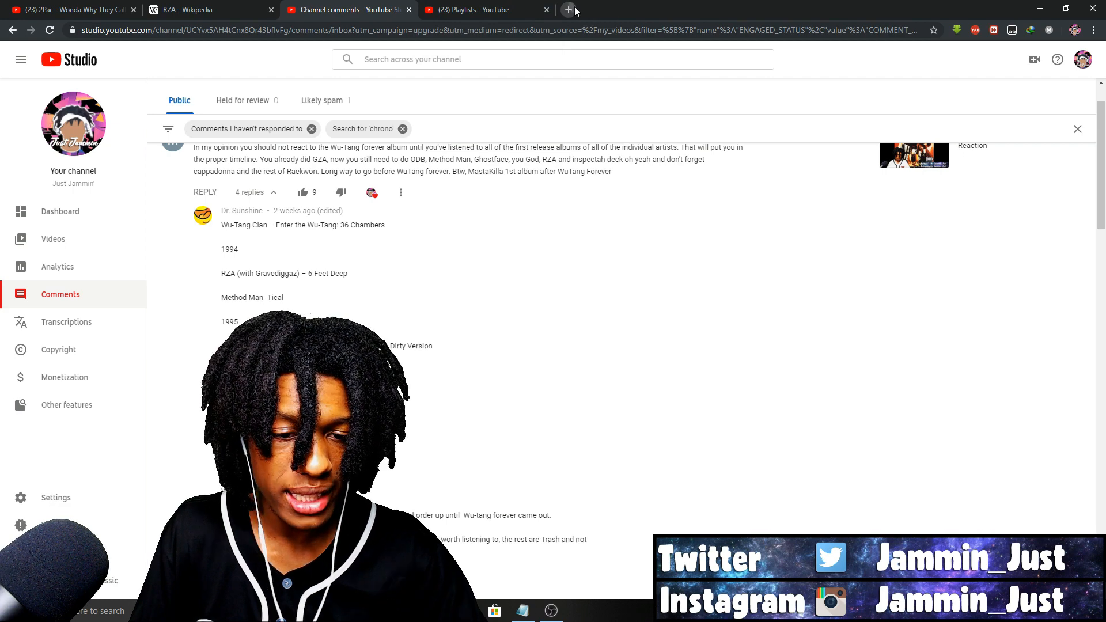
# Step: Open a blank new Chrome tab, then go back to the YouTube Studio comments tab
pyautogui.click(568, 9)
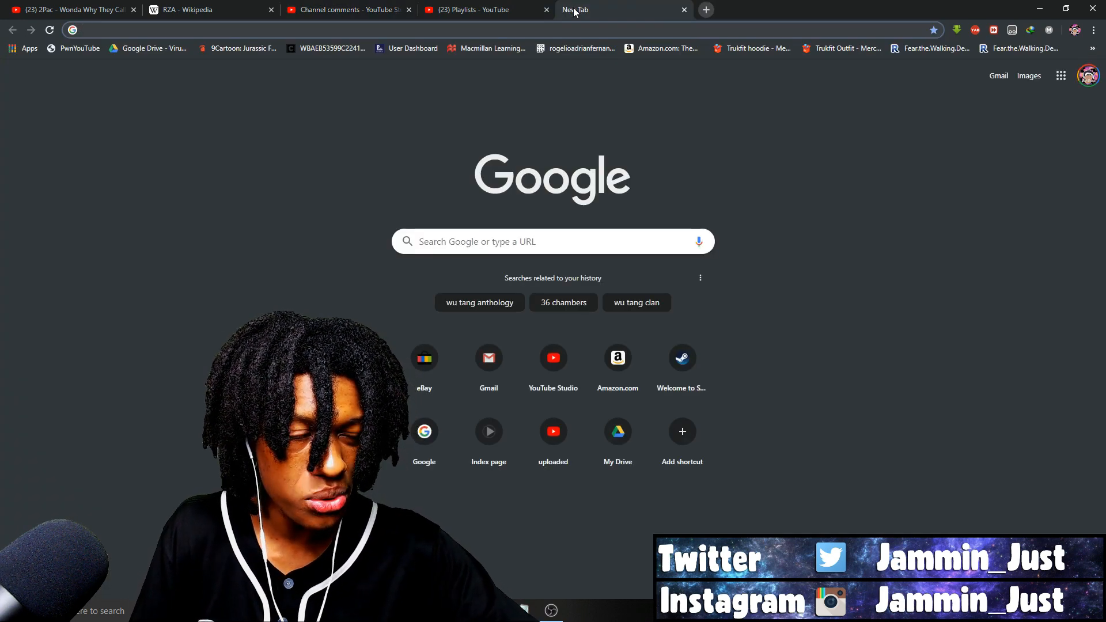
pyautogui.moveTo(600, 9)
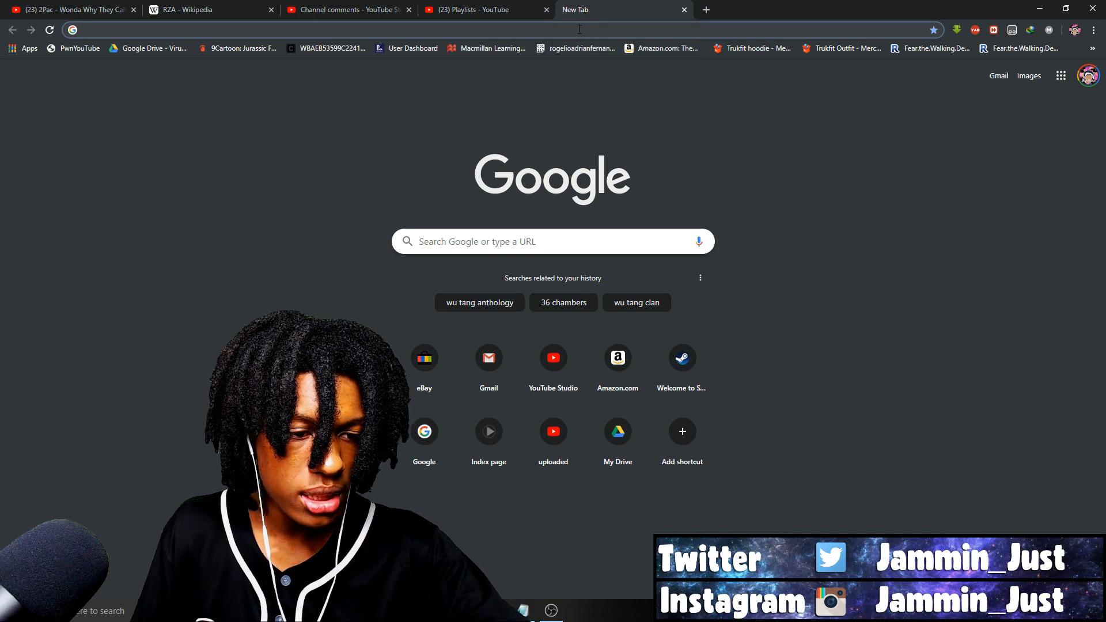
pyautogui.moveTo(575, 48)
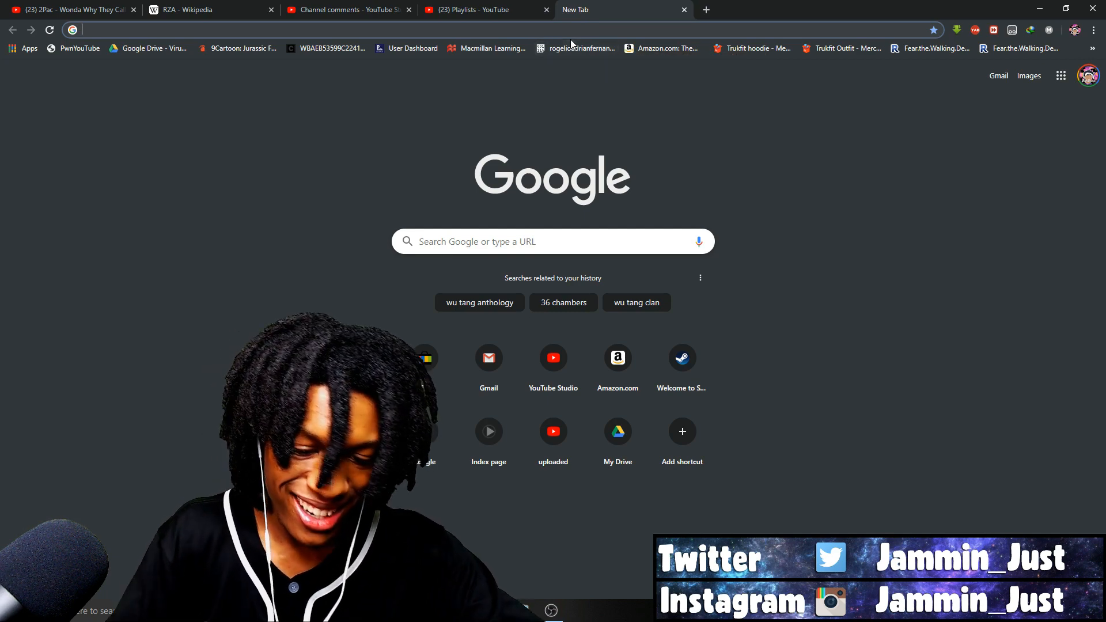
pyautogui.write('bon')
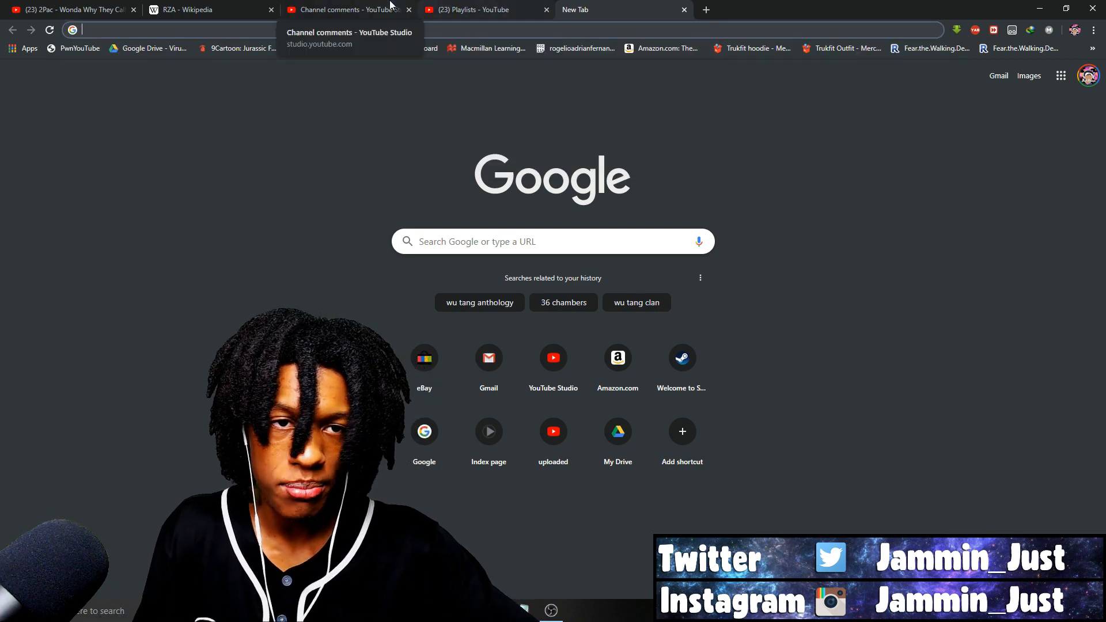
pyautogui.click(346, 9)
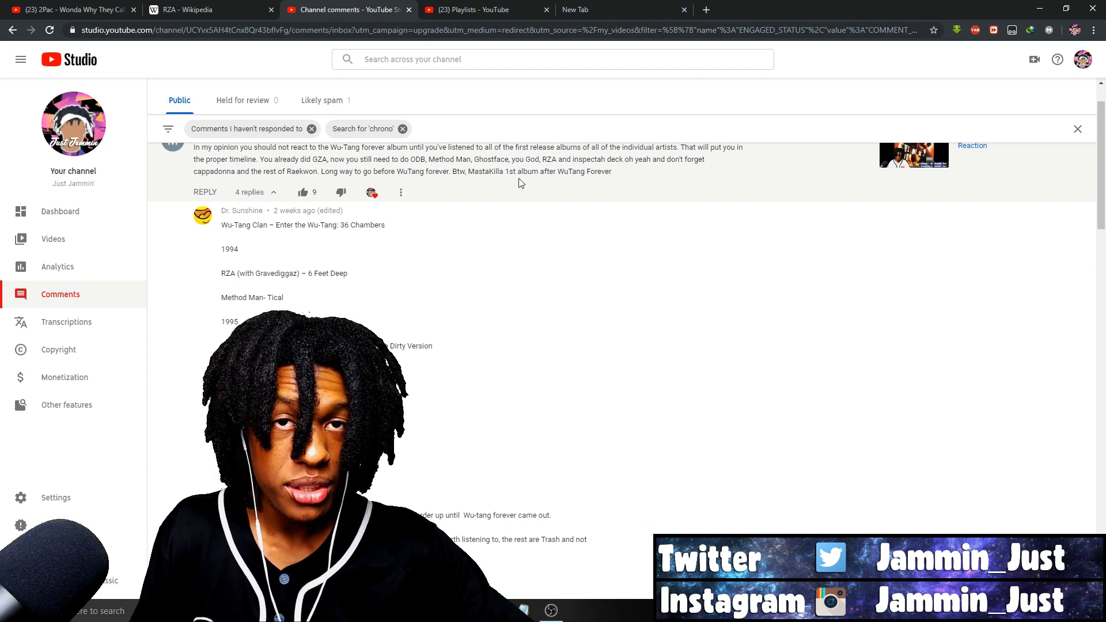
pyautogui.moveTo(526, 200)
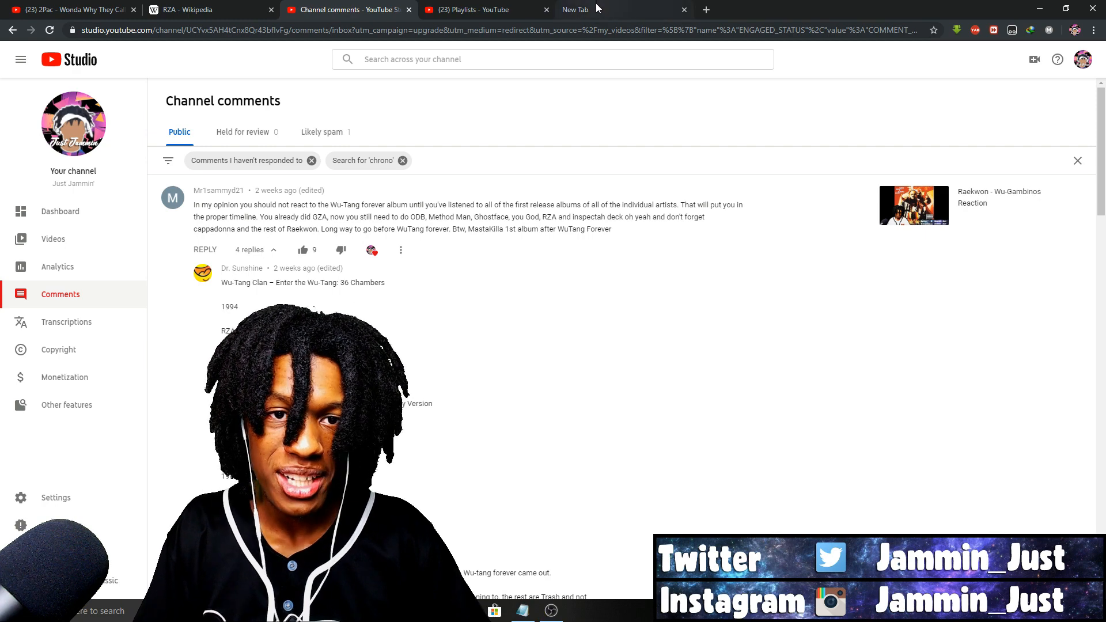
pyautogui.moveTo(467, 123)
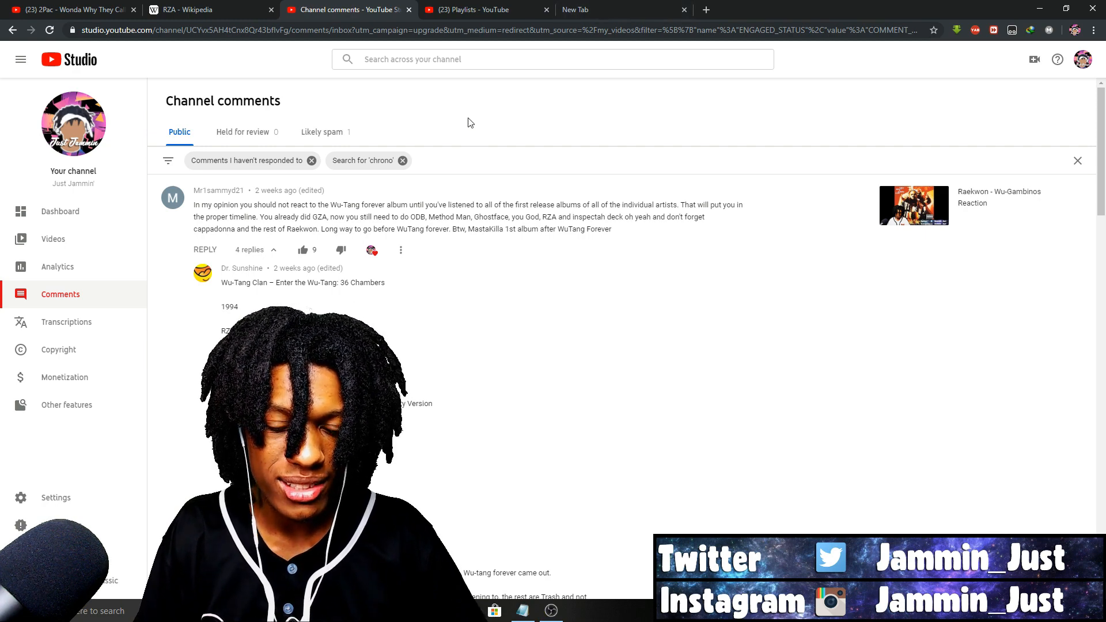
pyautogui.moveTo(472, 145)
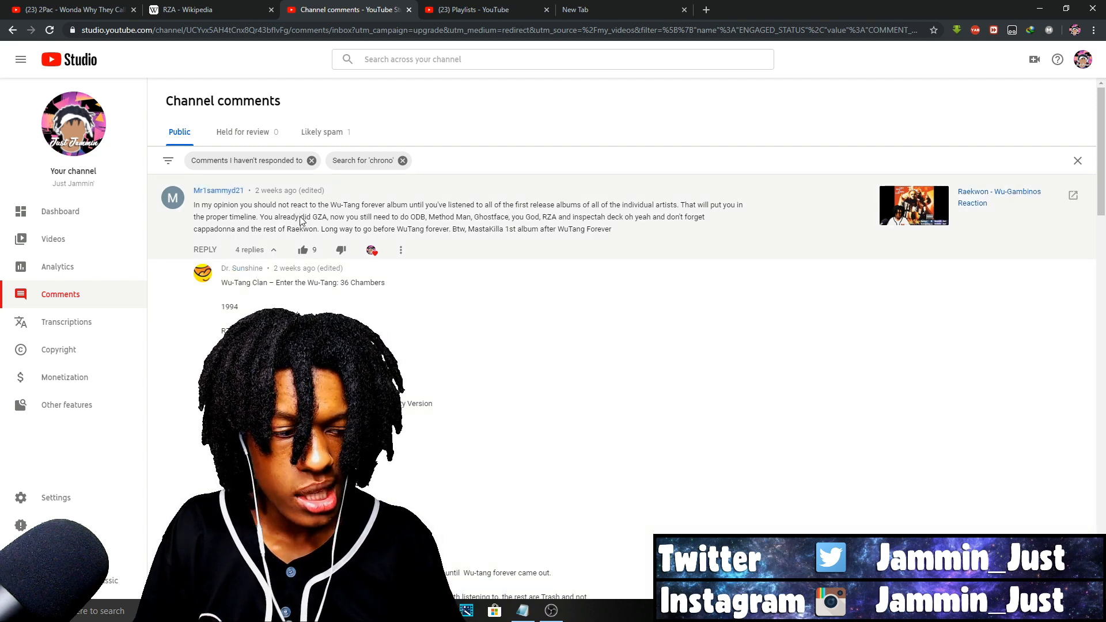
# Step: Bring the pateonrequests Notepad window up over the Wu-Tang comment thread
pyautogui.click(522, 610)
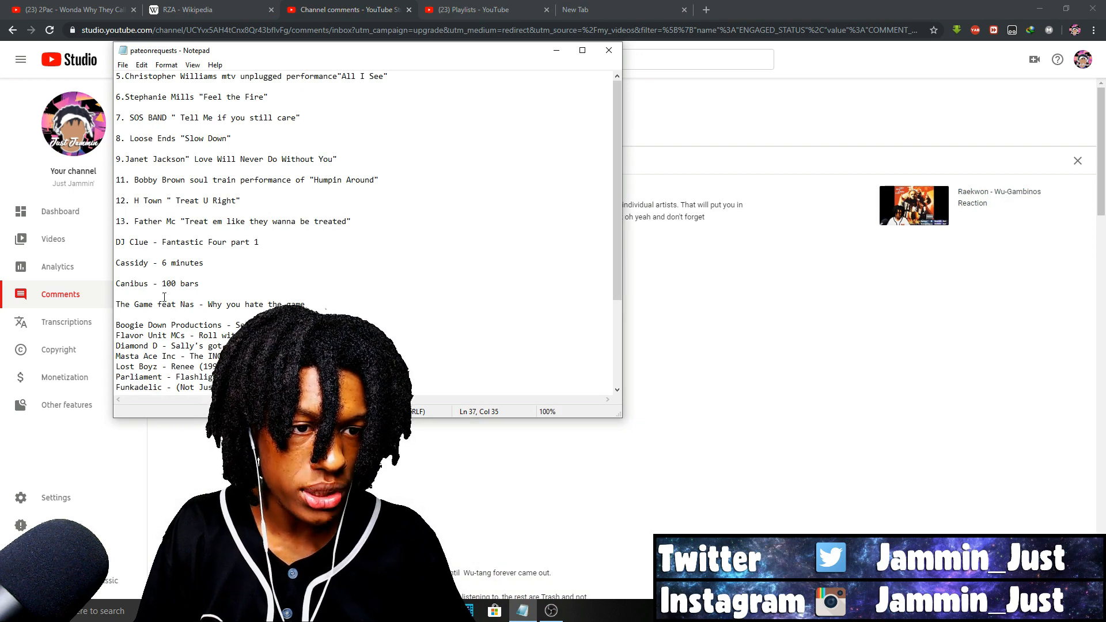
pyautogui.scroll(-3)
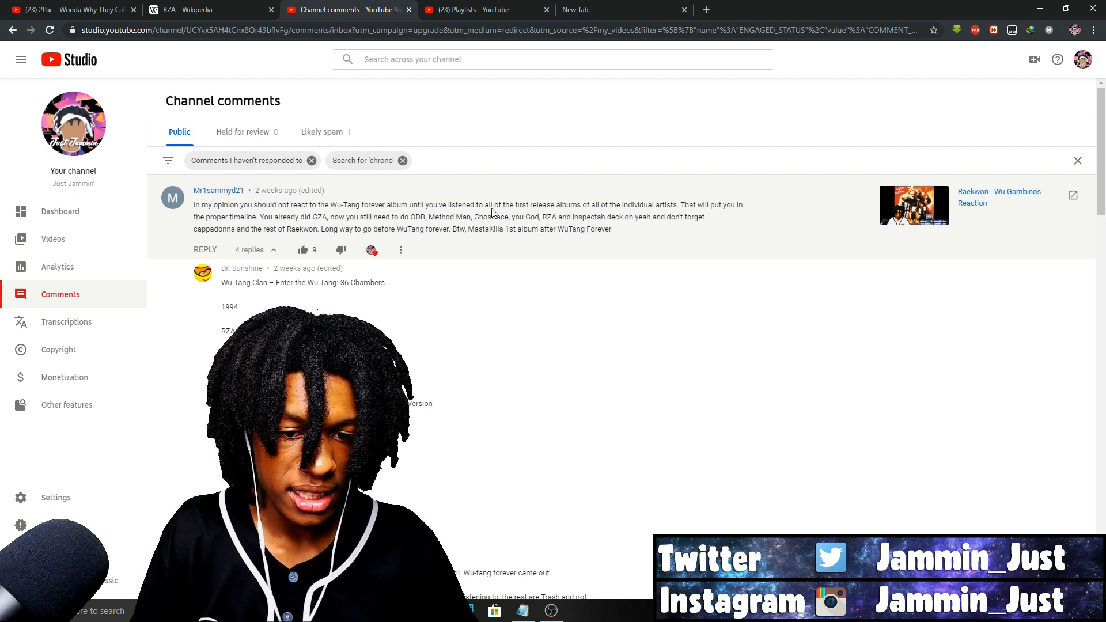
pyautogui.scroll(-3)
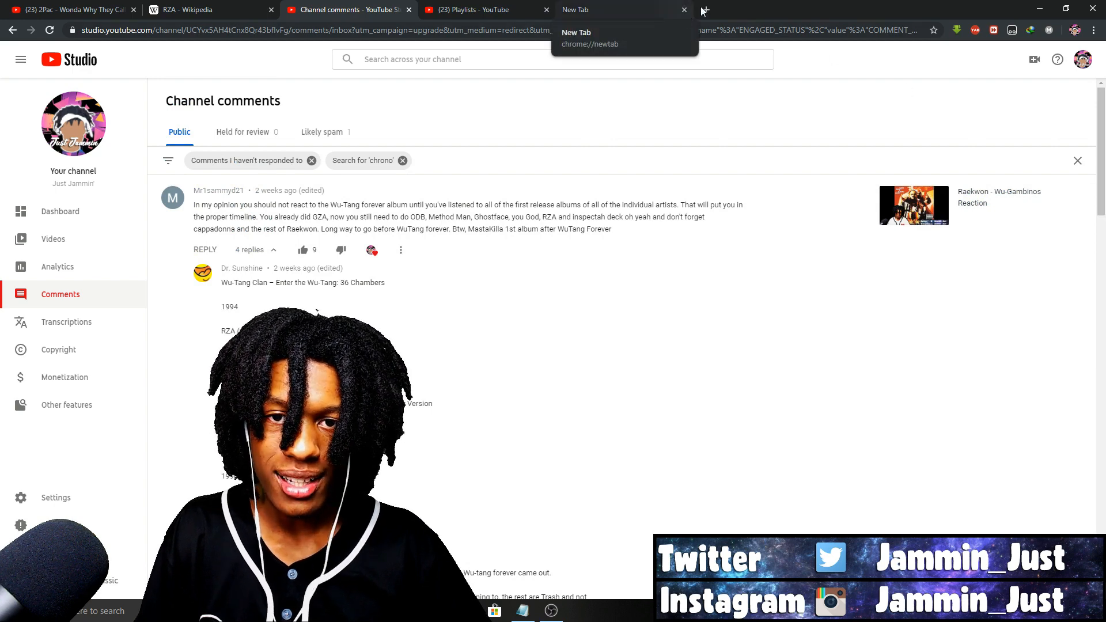
pyautogui.moveTo(434, 115)
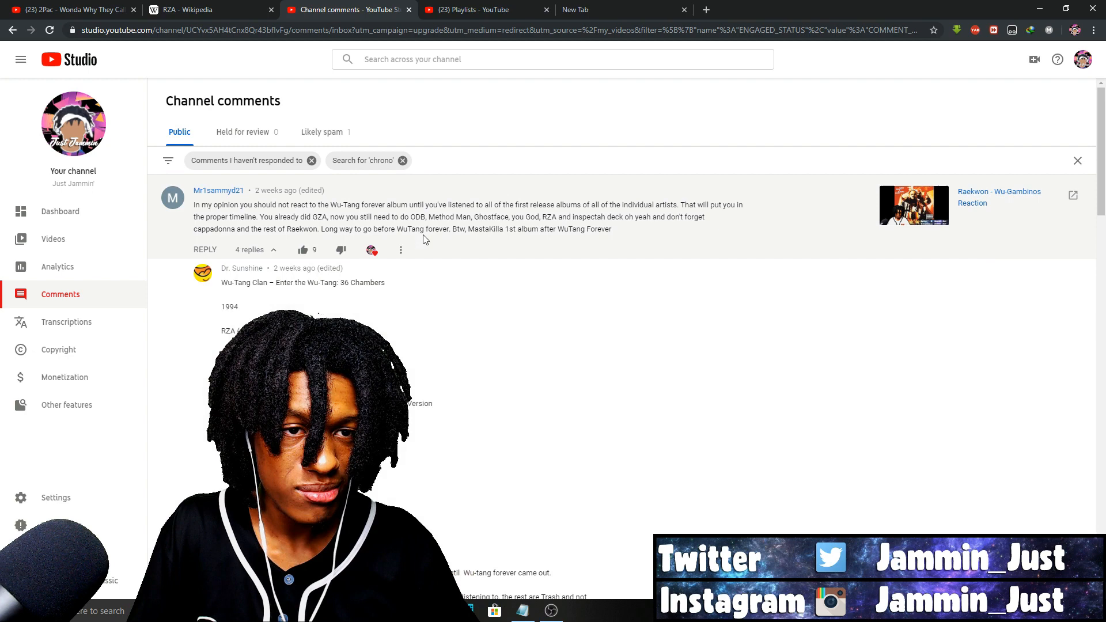
pyautogui.moveTo(616, 113)
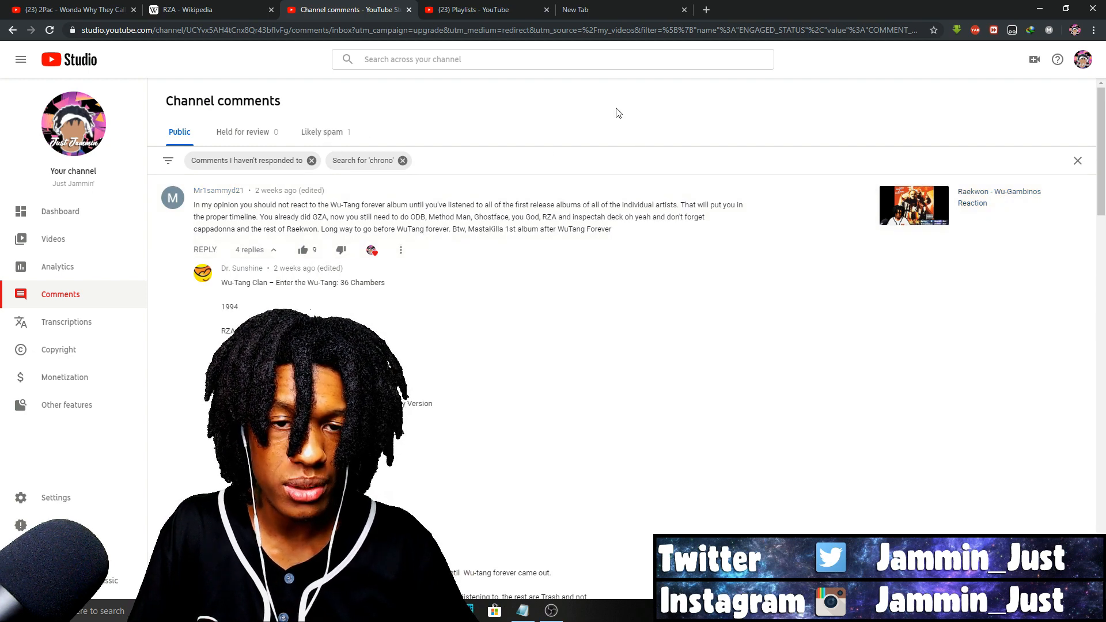
pyautogui.moveTo(609, 108)
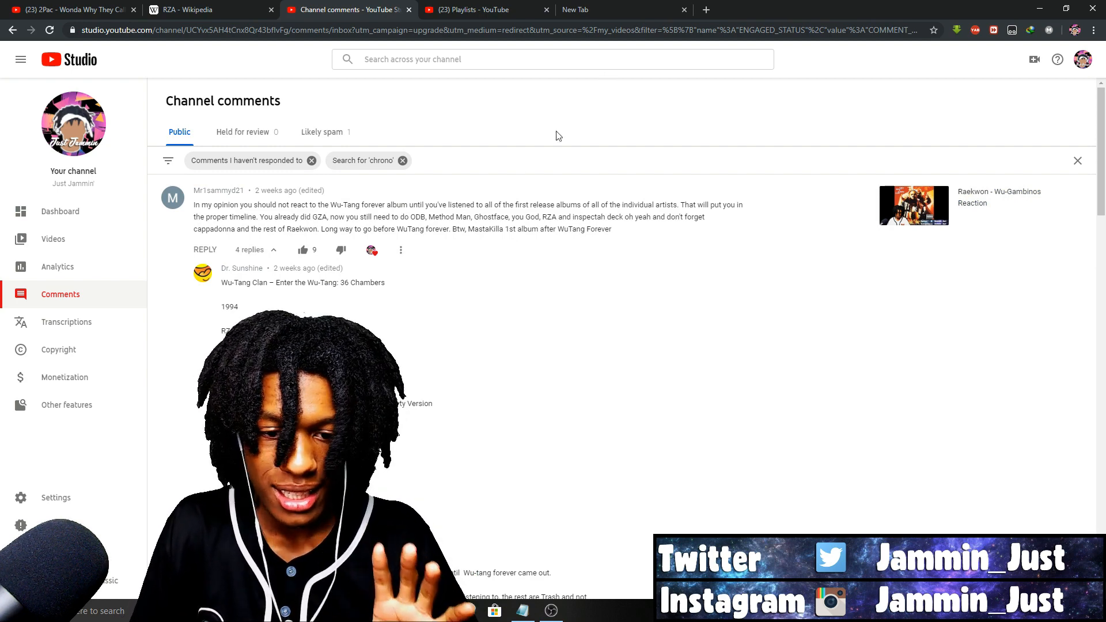
# Step: Reopen the Patreon requests list, highlight requests 5–13, then close Notepad
pyautogui.click(521, 610)
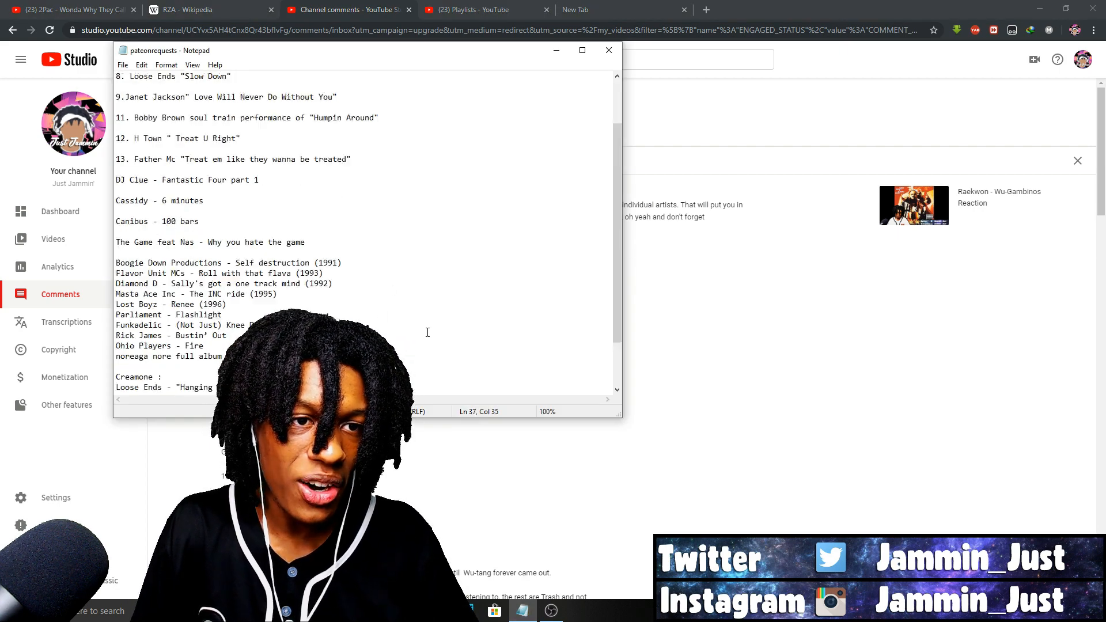
pyautogui.scroll(-3)
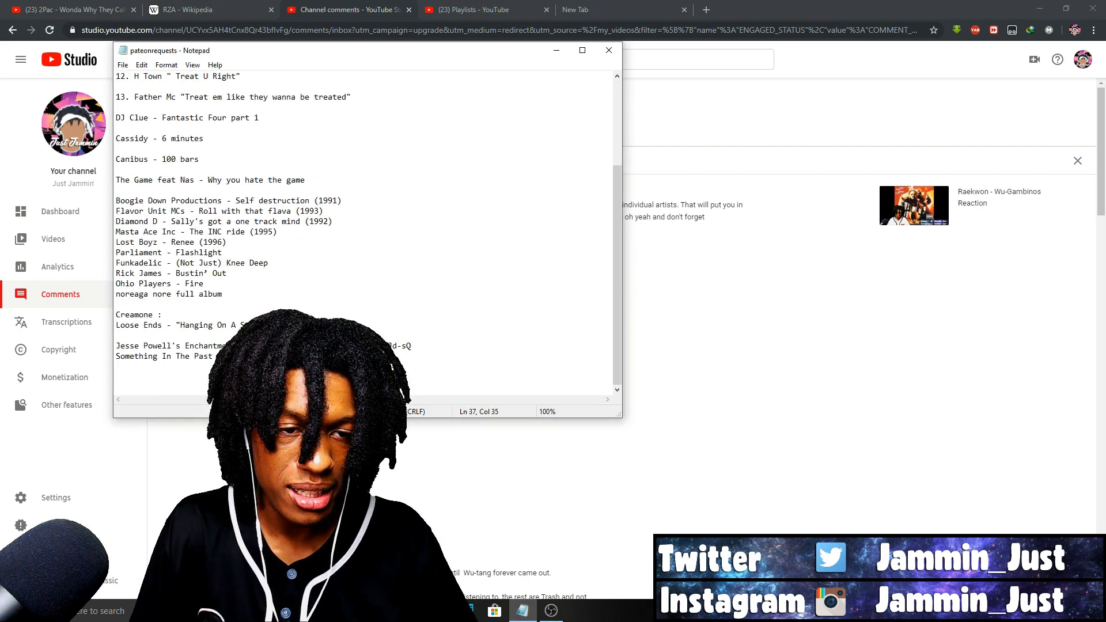
pyautogui.moveTo(116, 179); pyautogui.dragTo(214, 356)
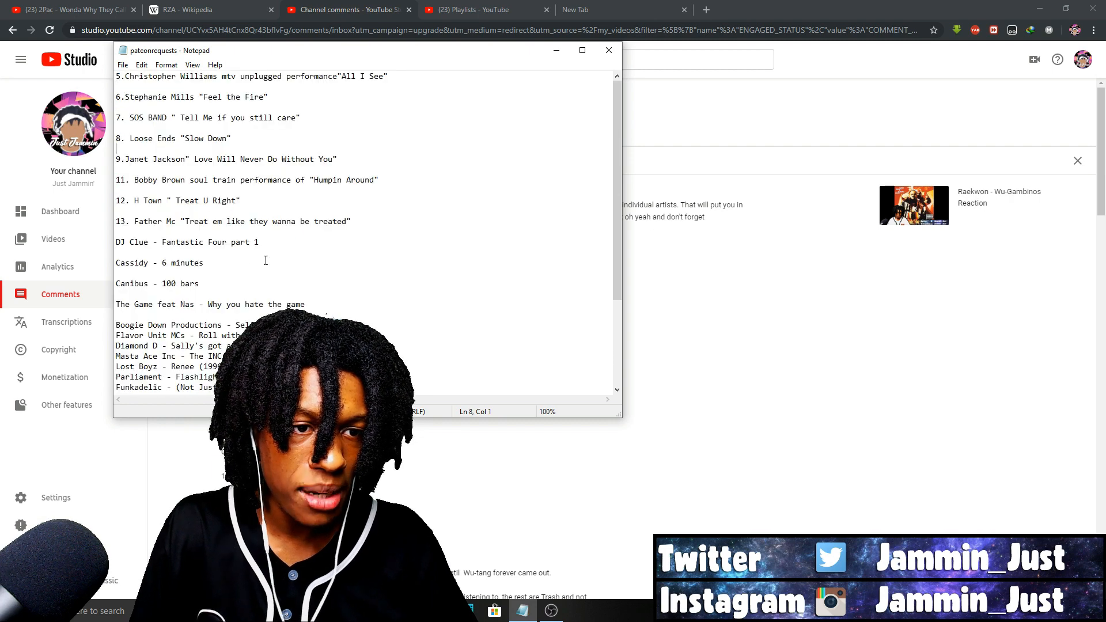
pyautogui.moveTo(116, 97); pyautogui.dragTo(352, 221)
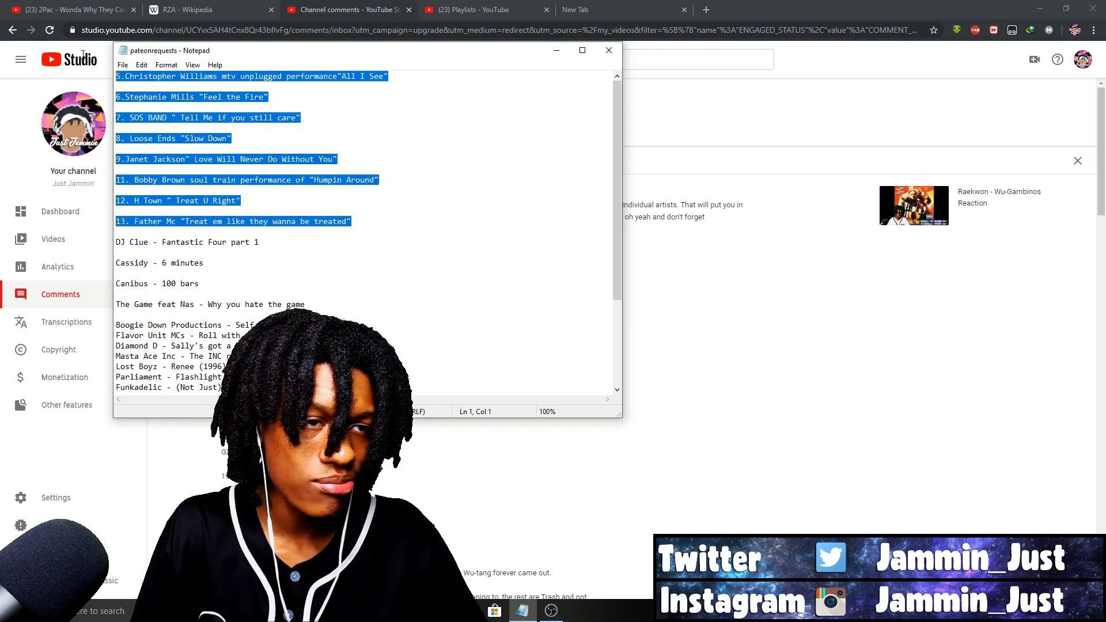
pyautogui.click(351, 221)
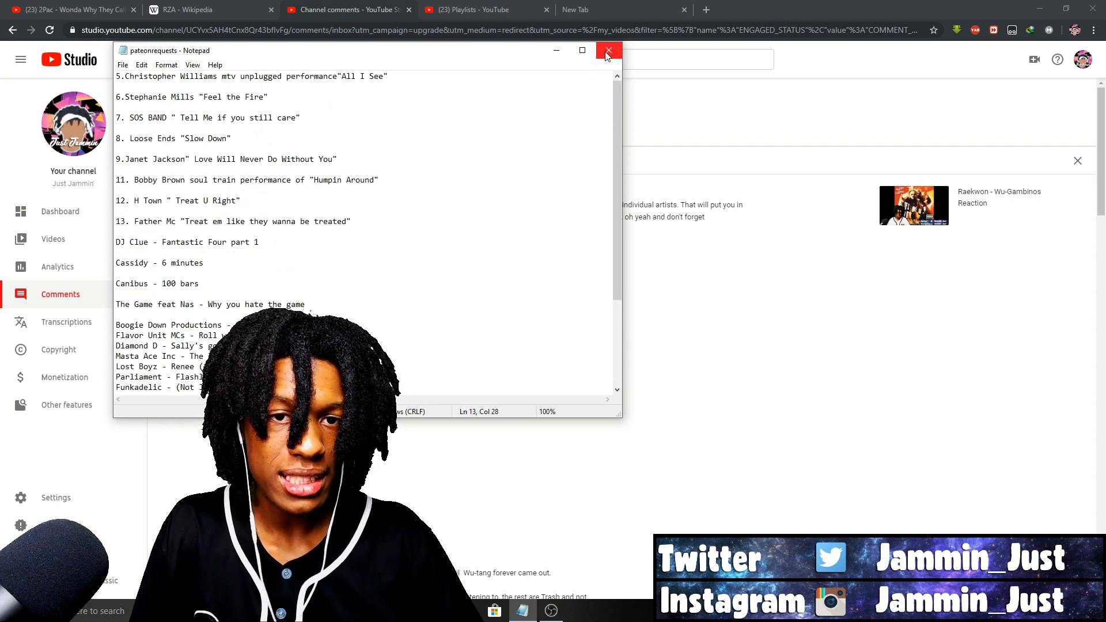
pyautogui.click(608, 50)
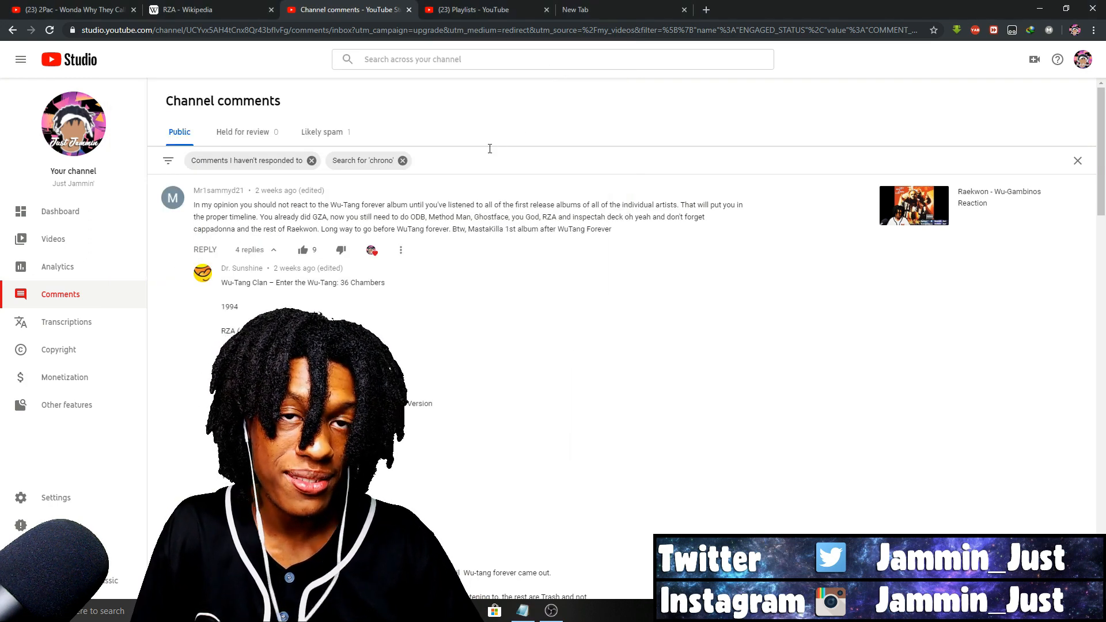
# Step: Open the RZA Wikipedia tab and scroll to Early life and Music career
pyautogui.click(205, 10)
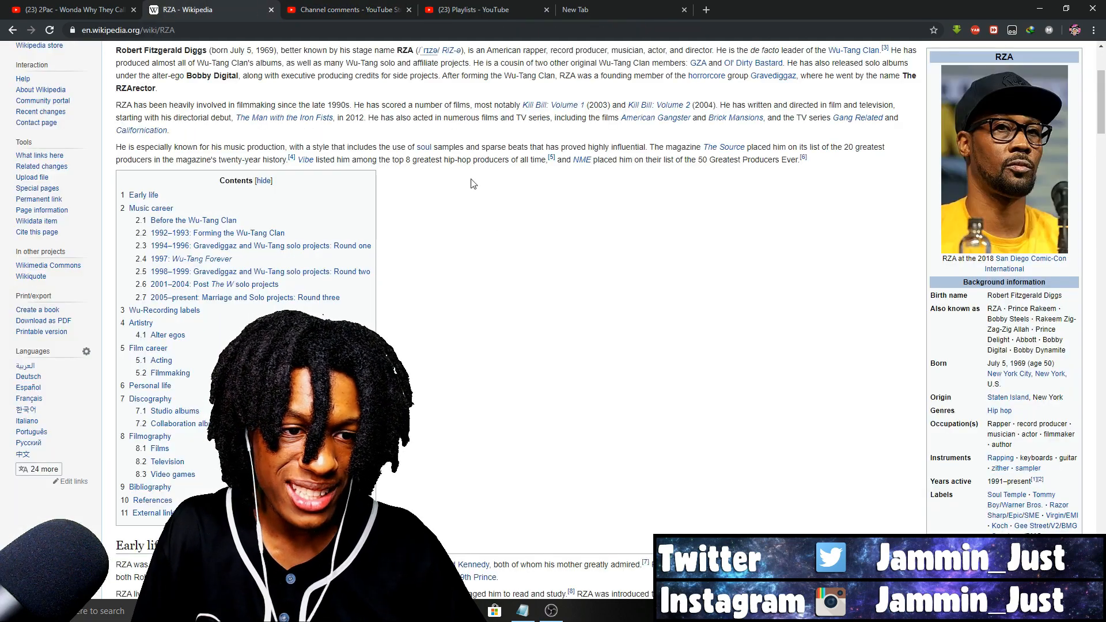
pyautogui.scroll(-3)
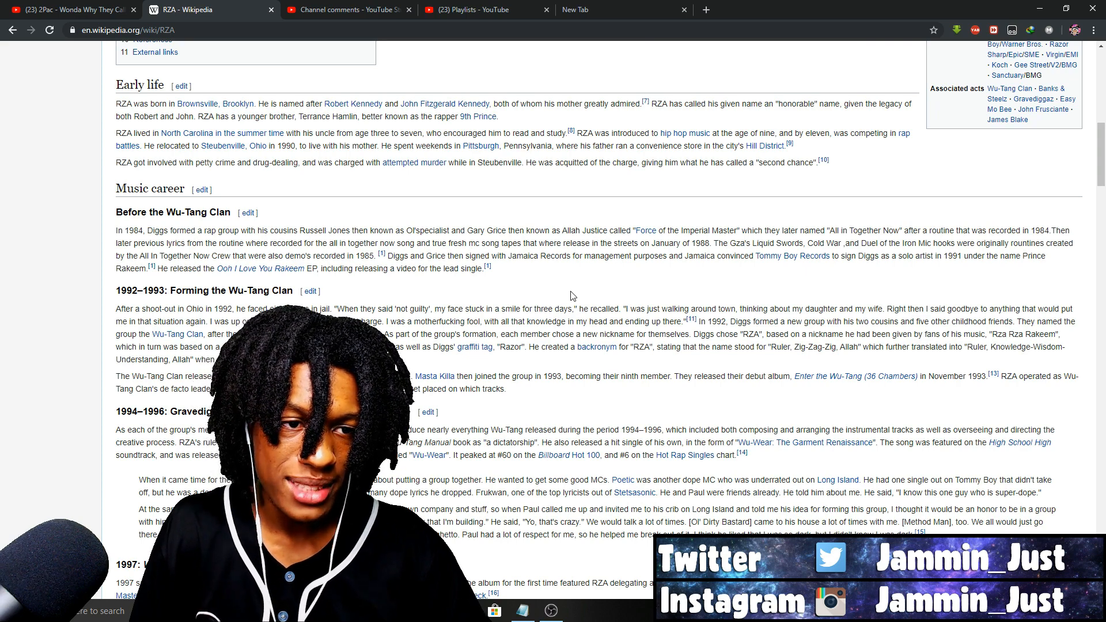
pyautogui.moveTo(568, 297)
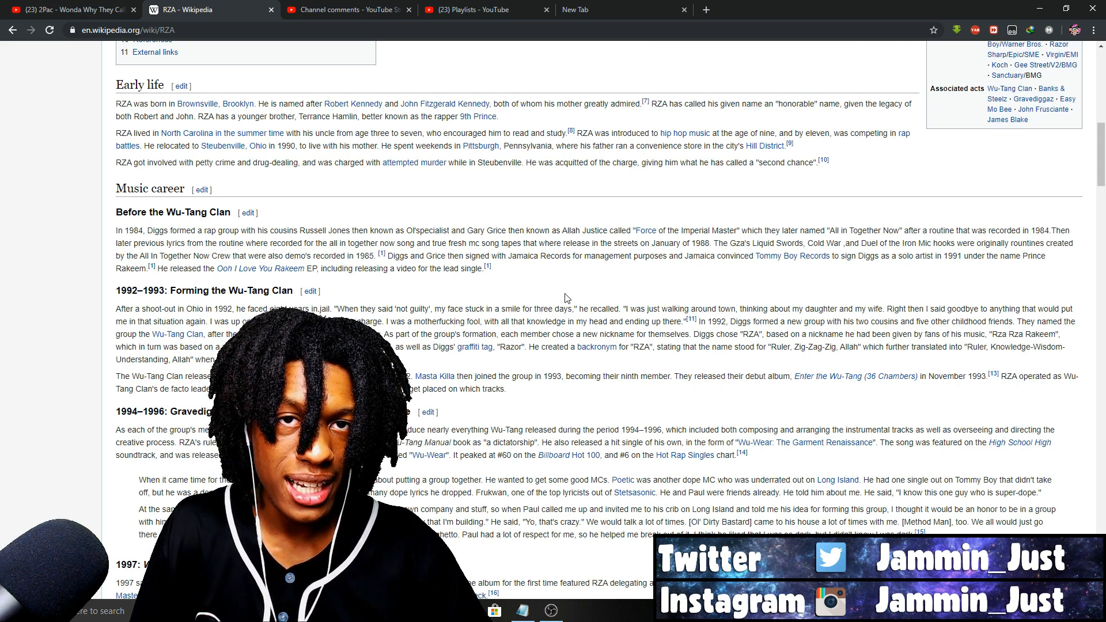